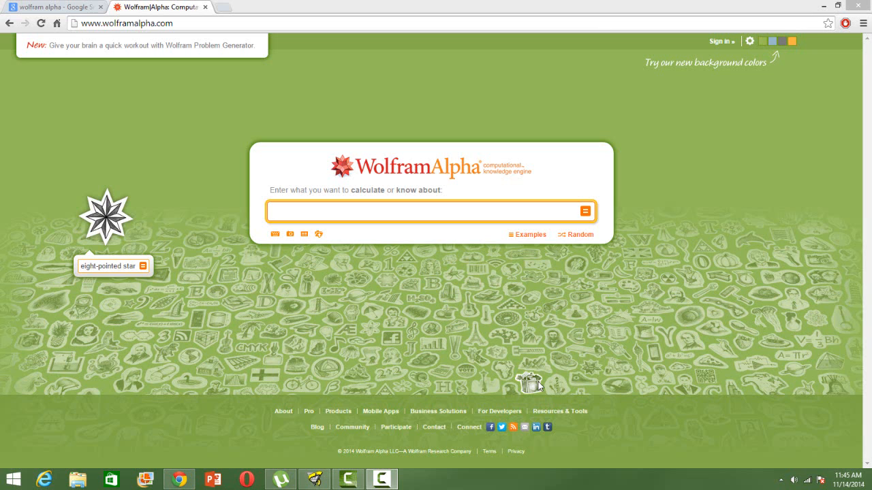
Step: Enter 'regre', choose the 'regression analysis' suggestion, and compute it
{"action": "left_click", "coordinate": [51, 7]}
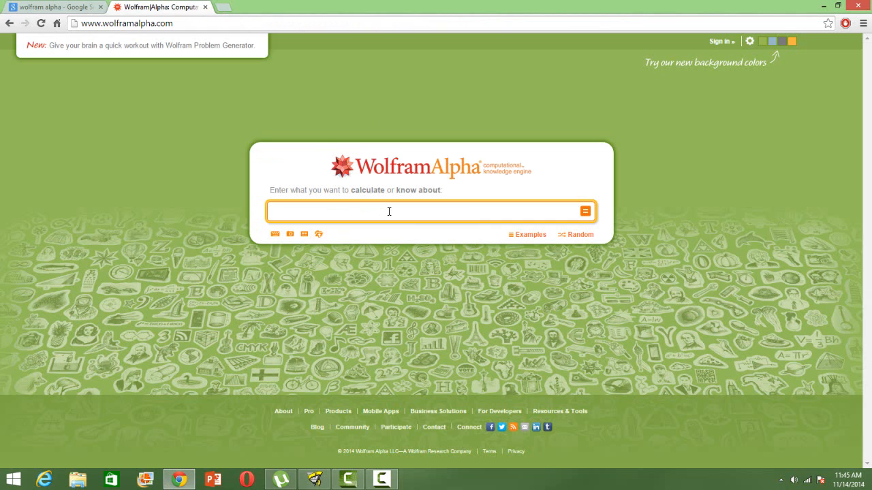
{"action": "type", "text": "regression"}
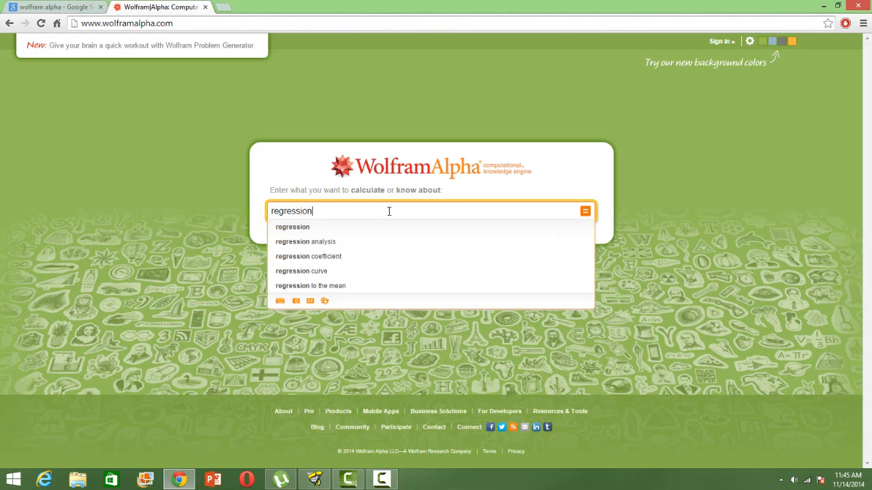
{"action": "mouse_move", "coordinate": [318, 242]}
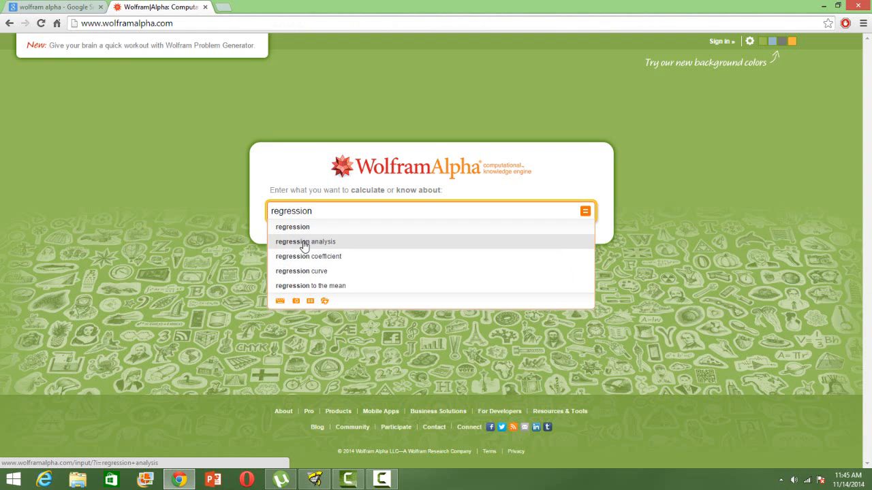
{"action": "left_click", "coordinate": [305, 242]}
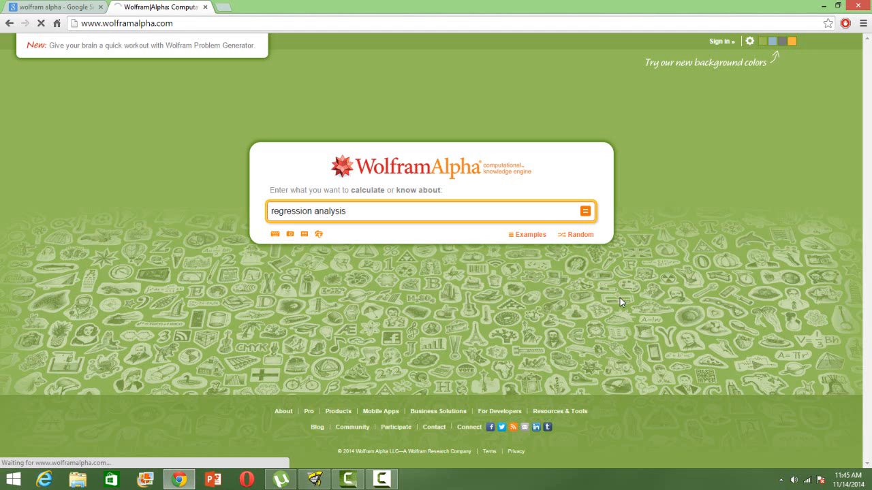
{"action": "left_click", "coordinate": [585, 210]}
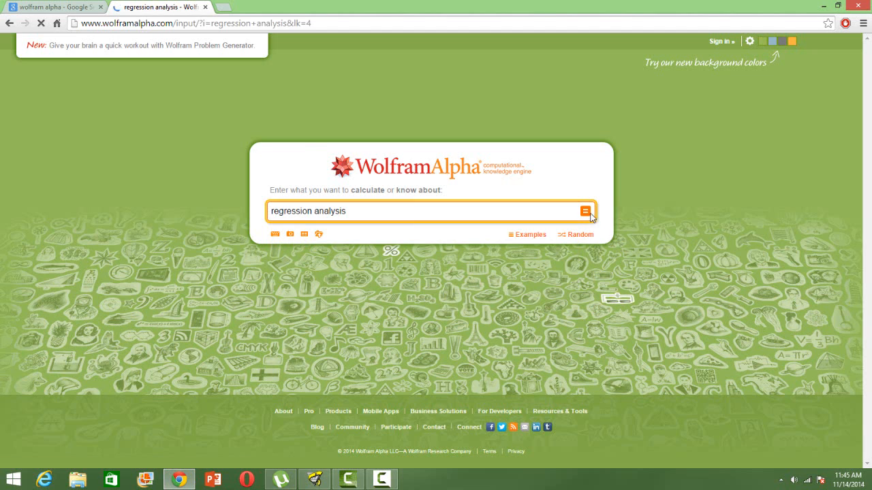
Step: Load the regression analysis results and scroll through the linear, polynomial, exponential and log examples
{"action": "left_click", "coordinate": [586, 210]}
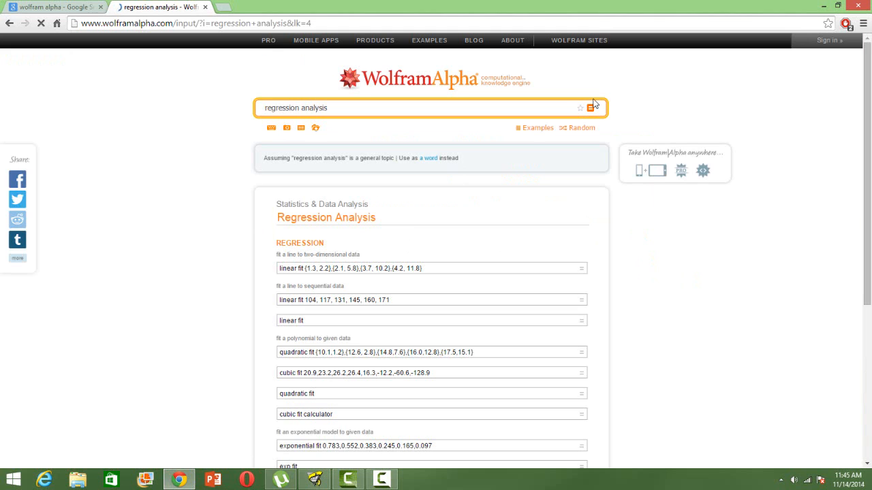
{"action": "scroll", "scroll_direction": "down", "scroll_amount": 3}
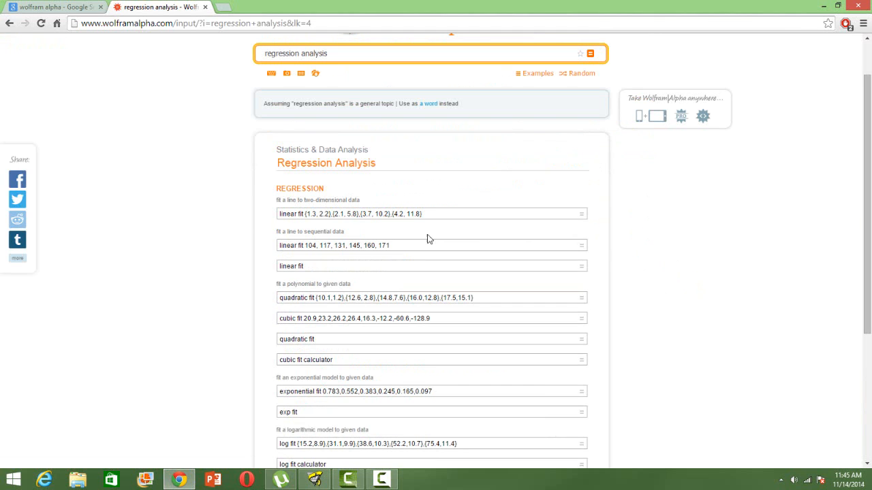
{"action": "left_click", "coordinate": [429, 245]}
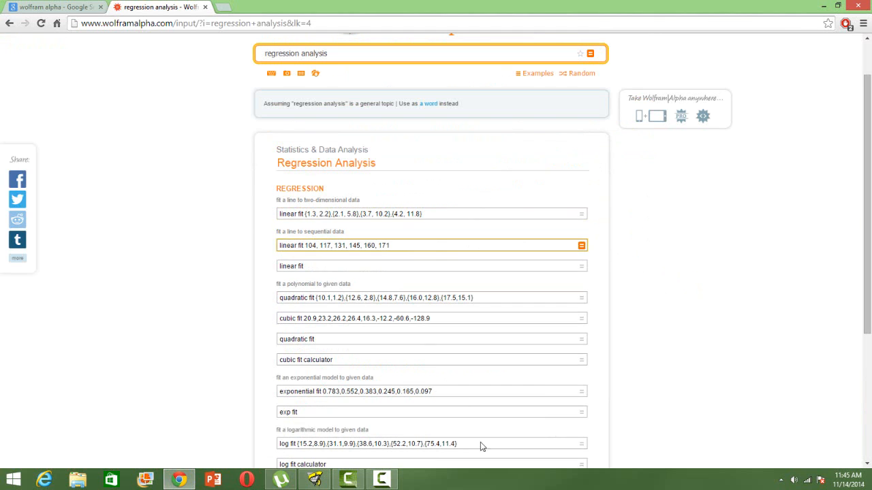
{"action": "scroll", "scroll_direction": "down", "scroll_amount": 3}
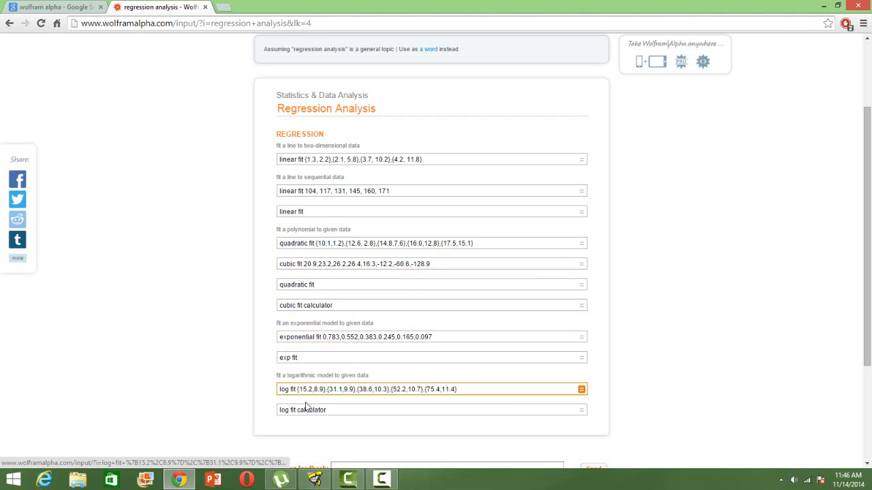
{"action": "mouse_move", "coordinate": [670, 227]}
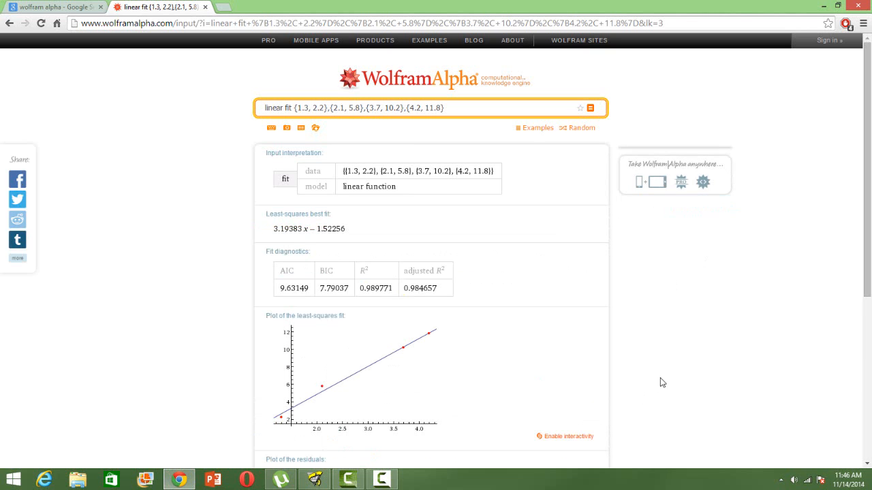
{"action": "mouse_move", "coordinate": [585, 312]}
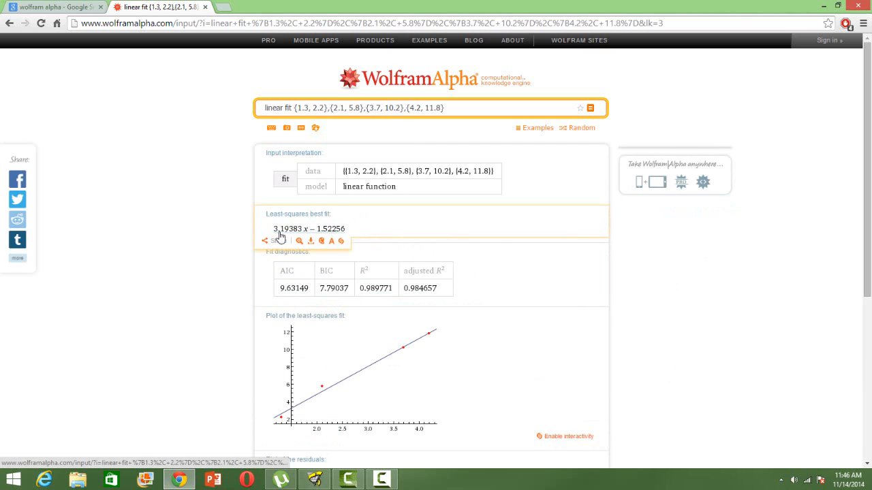
Step: Scroll through the four-point linear fit results, best fit 3.19383x − 1.52256, and plots
{"action": "scroll", "scroll_direction": "down", "scroll_amount": 3}
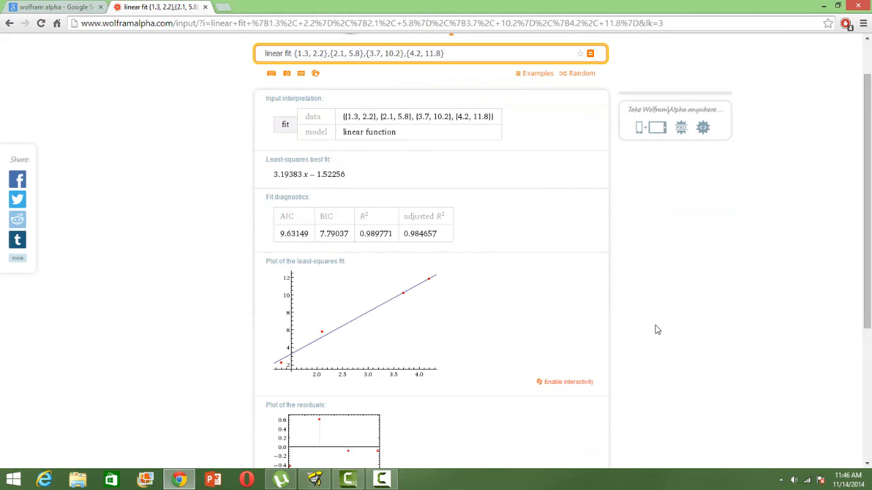
{"action": "scroll", "scroll_direction": "down", "scroll_amount": 3}
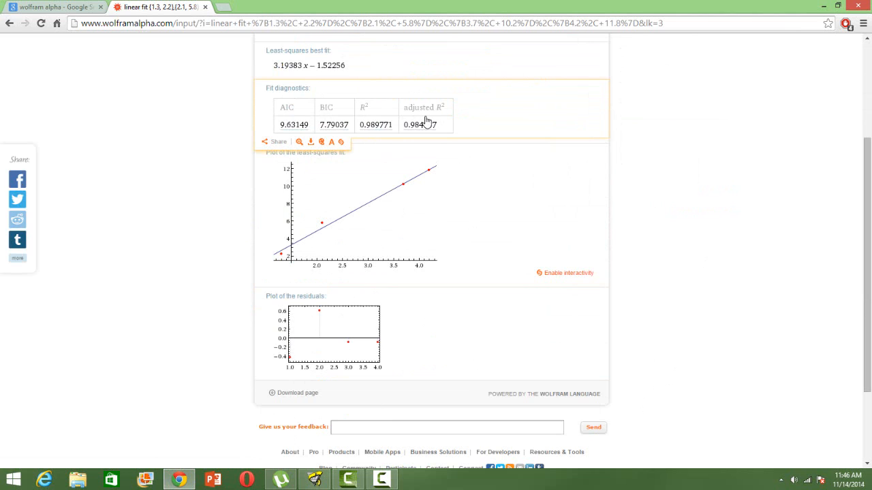
{"action": "mouse_move", "coordinate": [406, 211]}
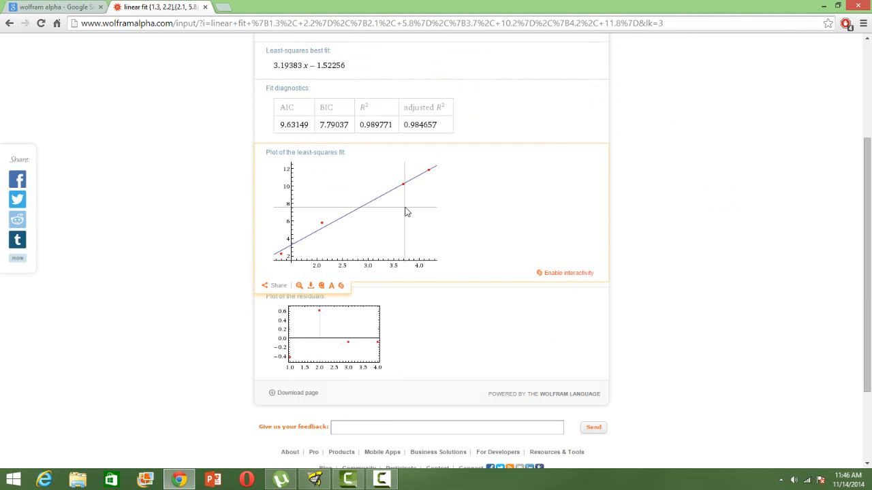
{"action": "mouse_move", "coordinate": [278, 201]}
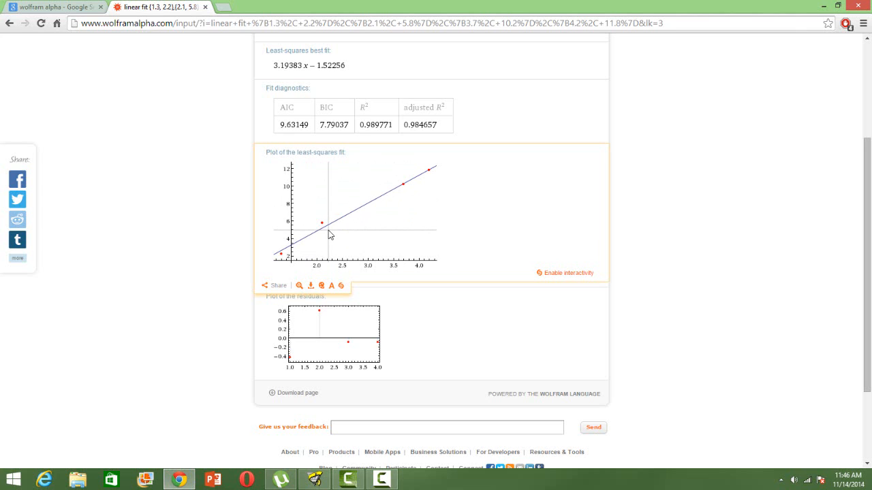
{"action": "mouse_move", "coordinate": [733, 378]}
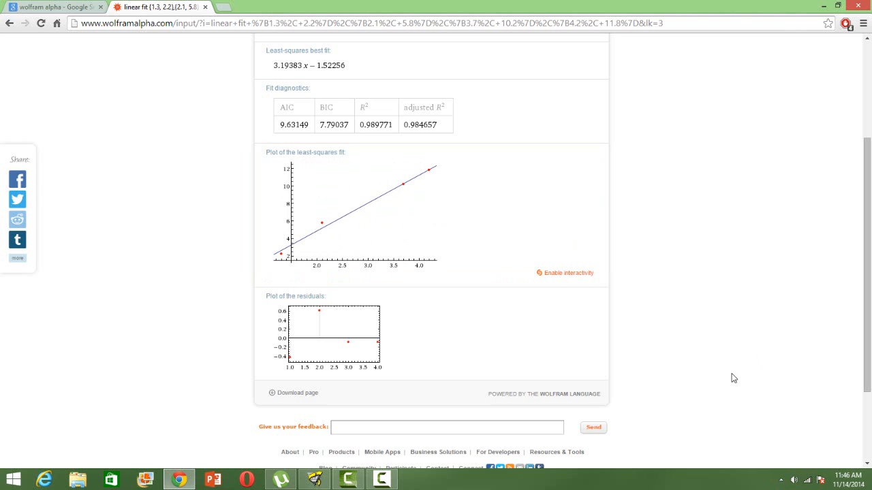
{"action": "scroll", "scroll_direction": "up", "scroll_amount": 3}
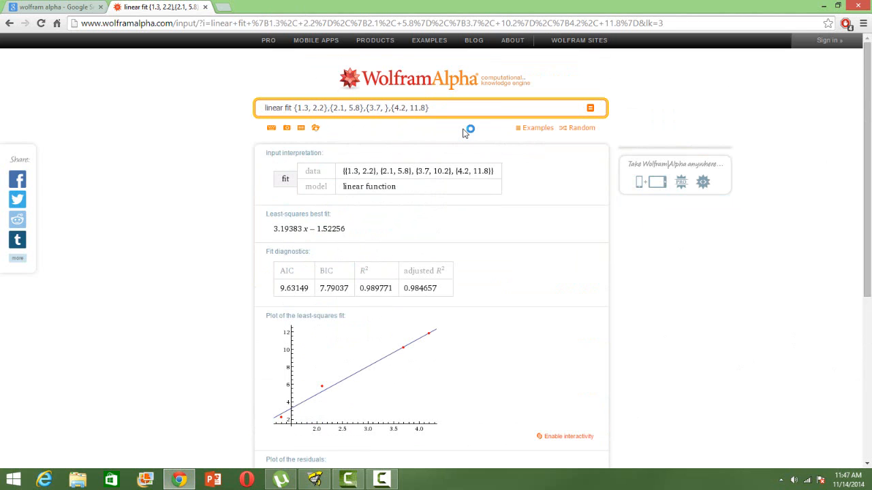
Step: Change the data points to 11.6 and 4.9, then review the 2.76667x − 0.45 fit
{"action": "type", "text": "11.6"}
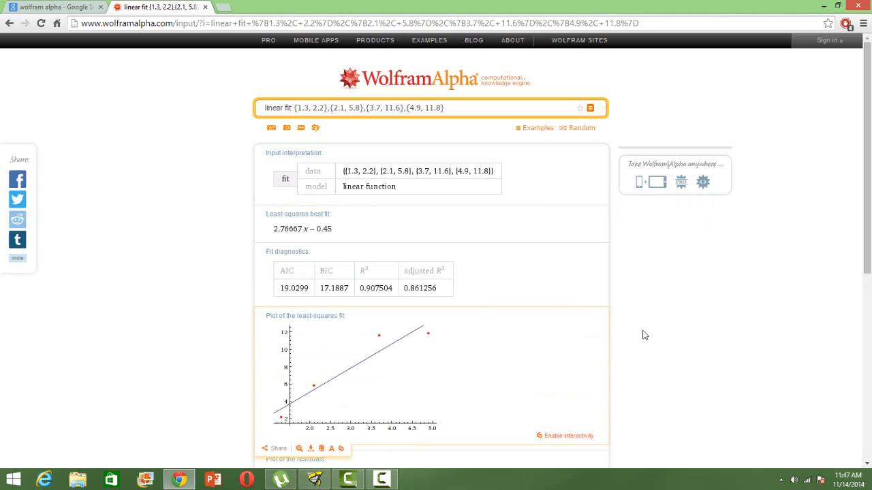
{"action": "mouse_move", "coordinate": [706, 378]}
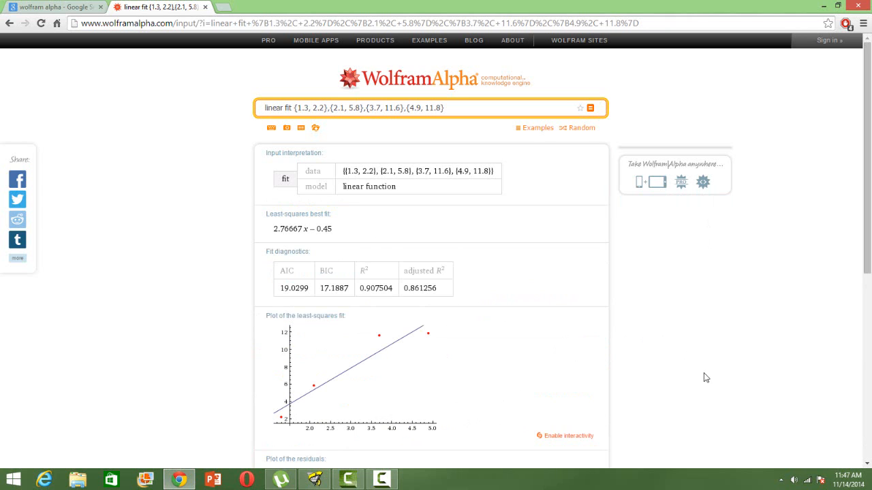
{"action": "scroll", "scroll_direction": "down", "scroll_amount": 3}
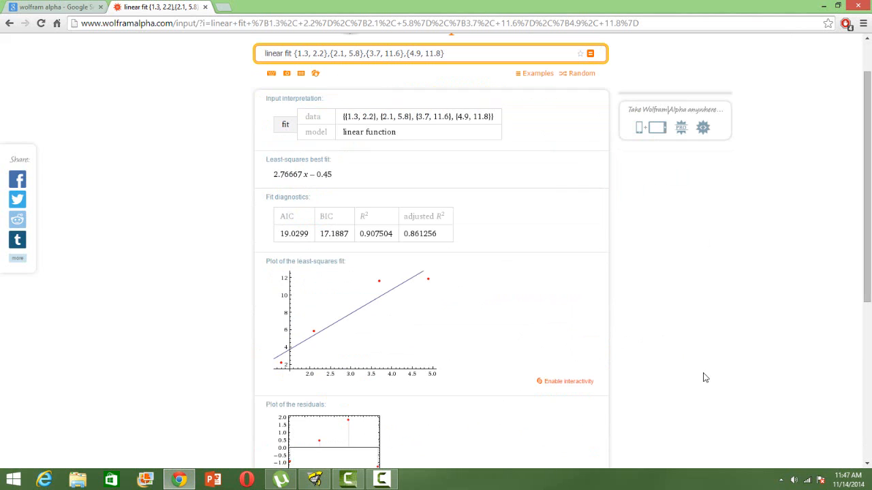
{"action": "scroll", "scroll_direction": "down", "scroll_amount": 3}
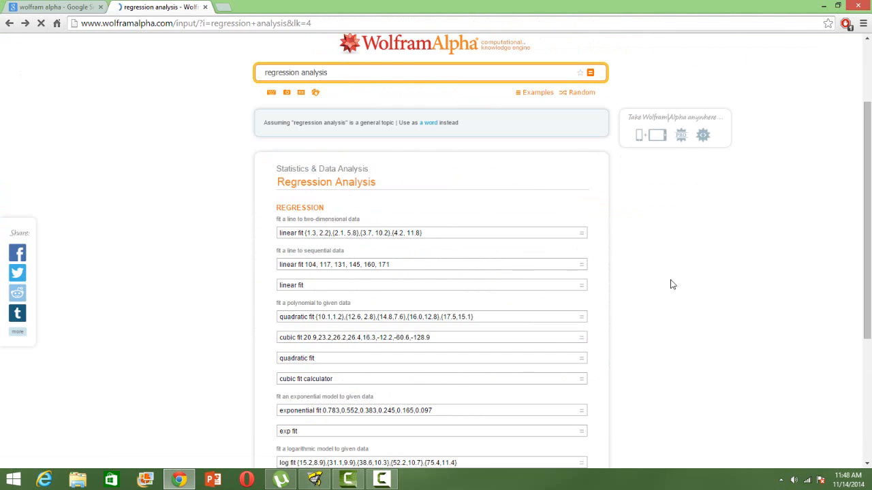
Step: Scroll the Regression Analysis examples page after going back
{"action": "scroll", "scroll_direction": "down", "scroll_amount": 3}
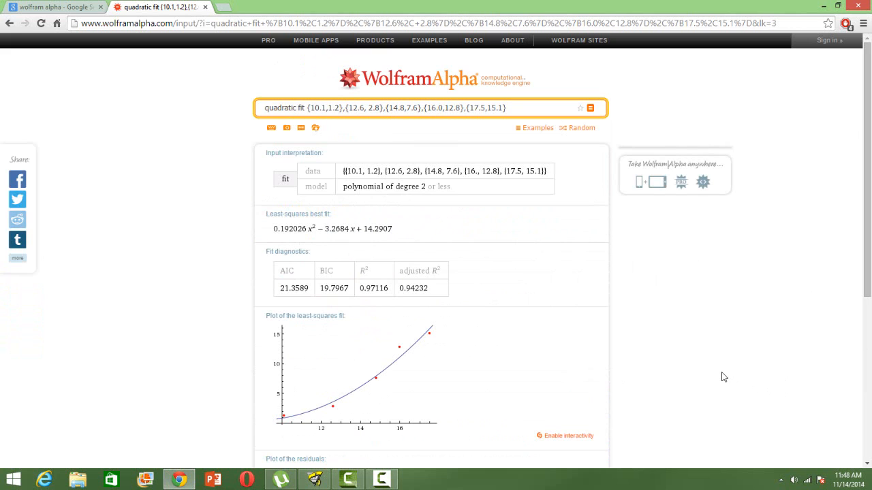
Step: Scroll through the five-point quadratic fit's best fit, diagnostics and residual plots
{"action": "scroll", "scroll_direction": "down", "scroll_amount": 3}
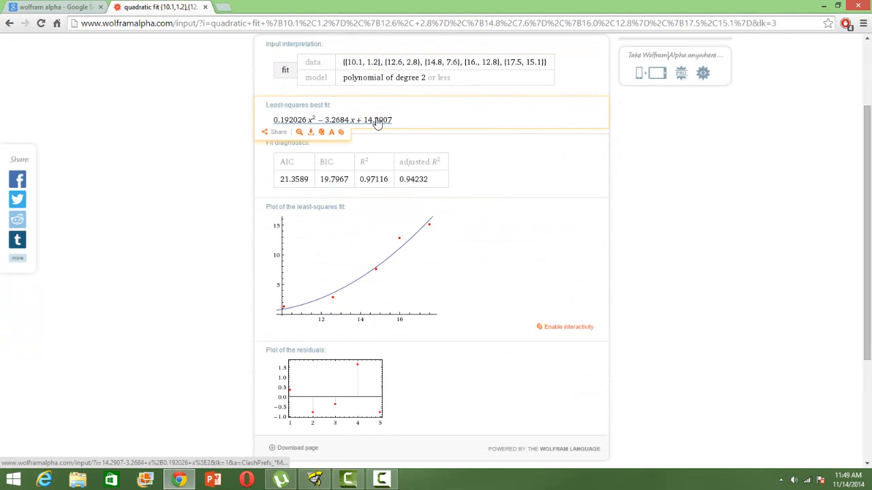
{"action": "mouse_move", "coordinate": [393, 127]}
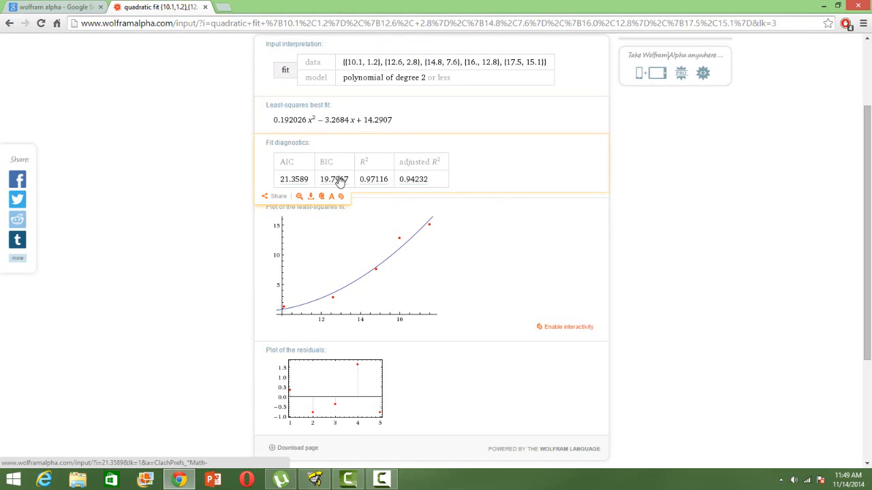
{"action": "mouse_move", "coordinate": [399, 250]}
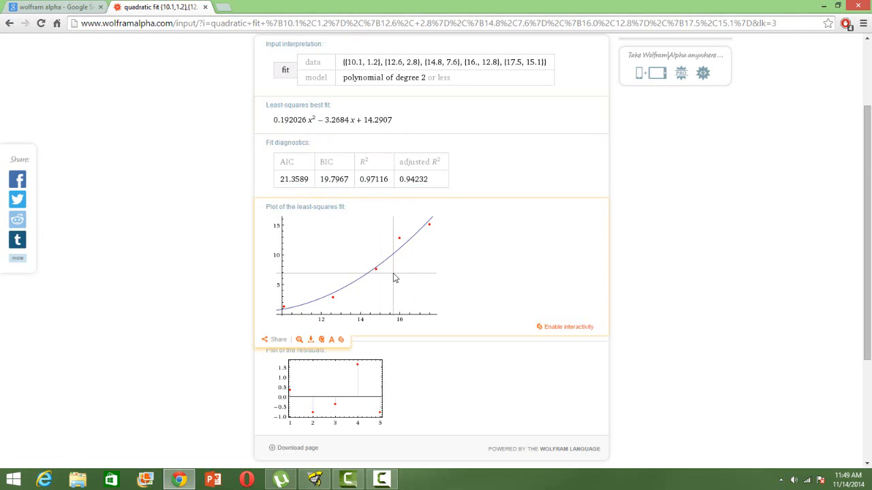
{"action": "mouse_move", "coordinate": [392, 262]}
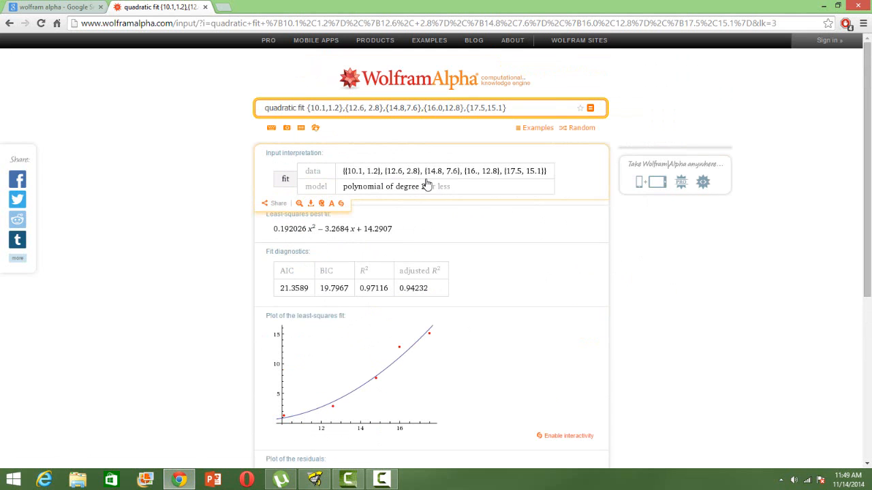
{"action": "mouse_move", "coordinate": [476, 181]}
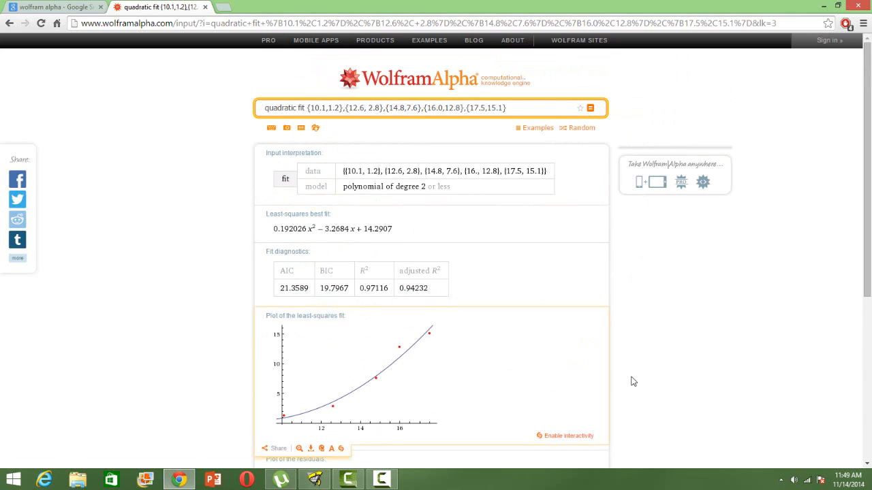
{"action": "mouse_move", "coordinate": [659, 375]}
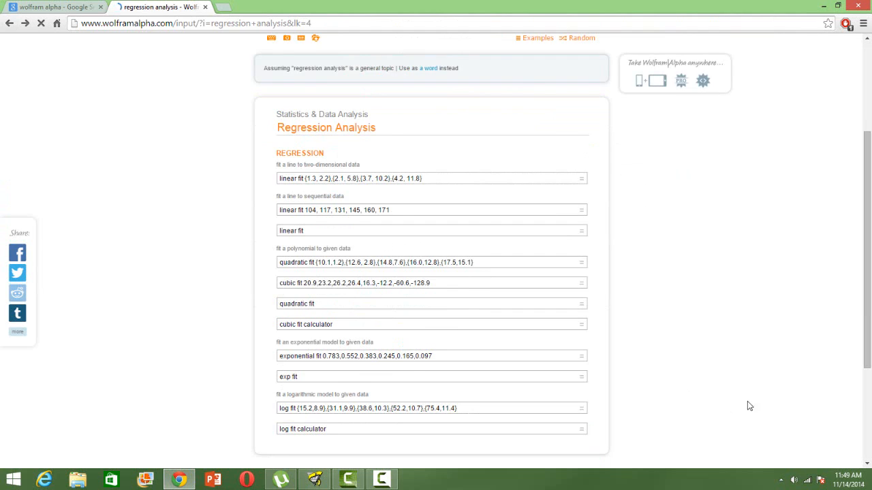
Step: Scroll down the Regression Analysis examples list after going back
{"action": "scroll", "scroll_direction": "down", "scroll_amount": 3}
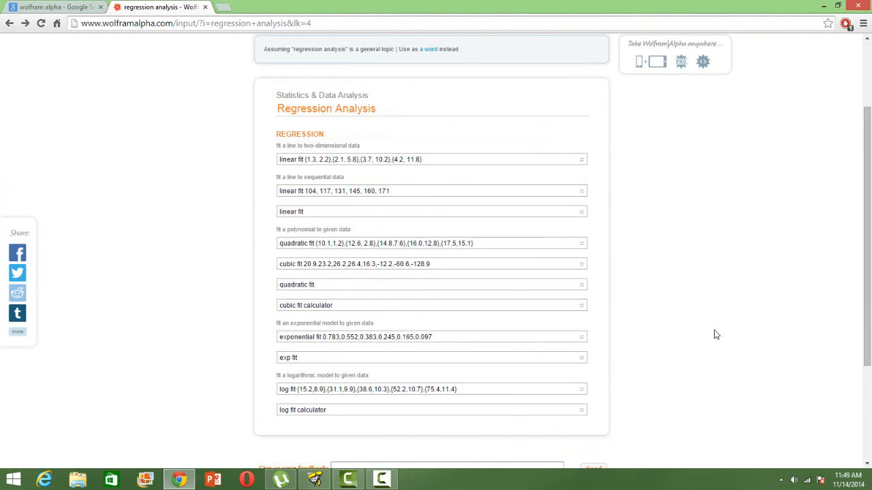
{"action": "mouse_move", "coordinate": [707, 371]}
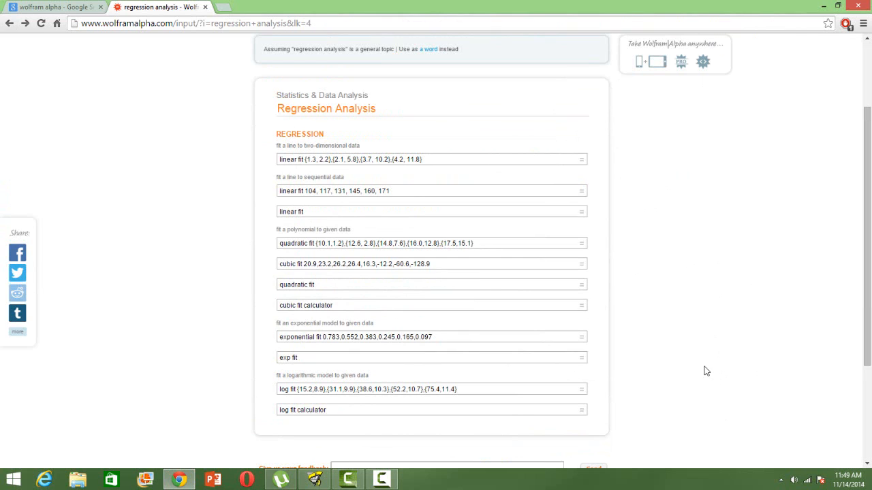